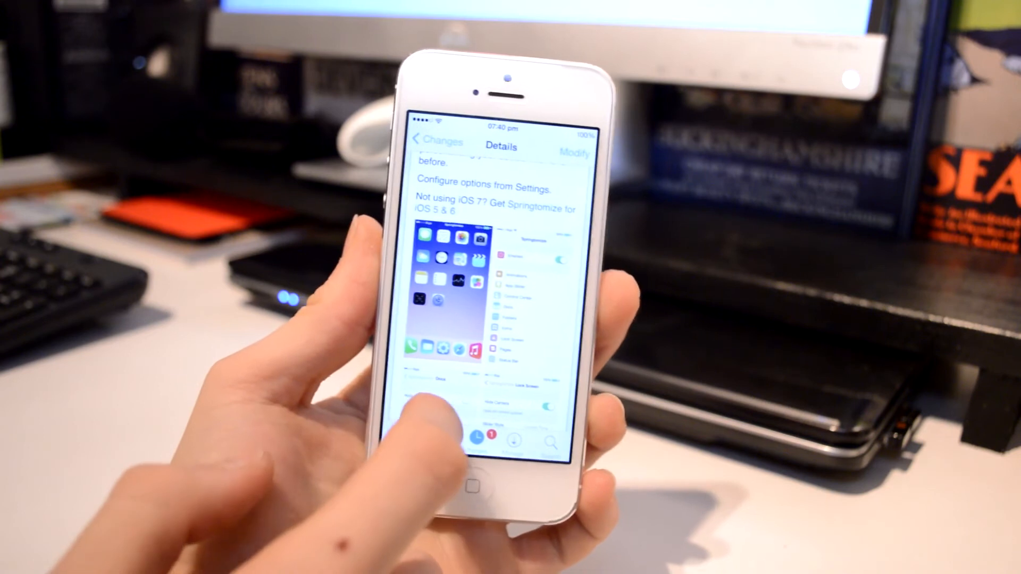
scroll(up, 3)
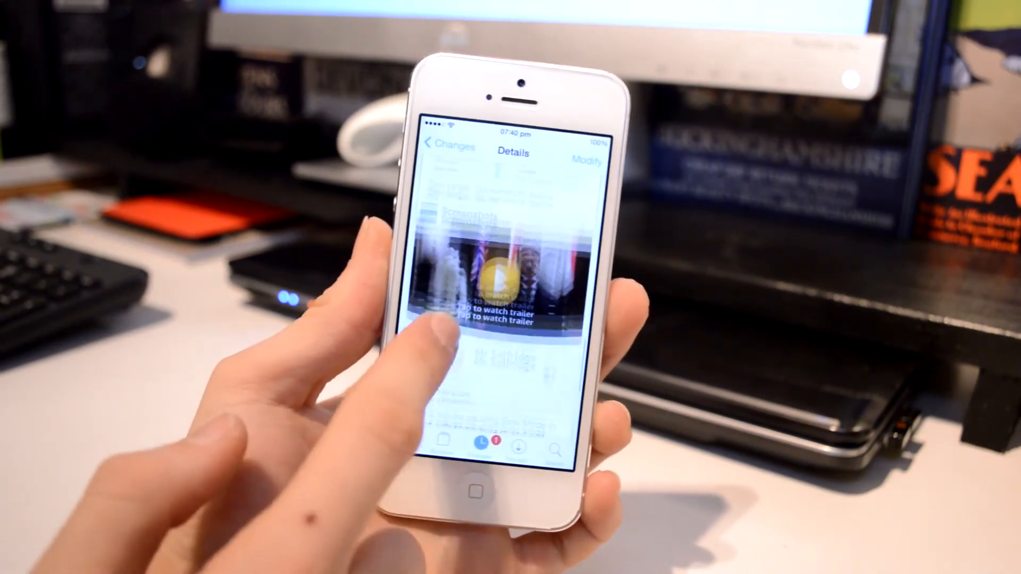